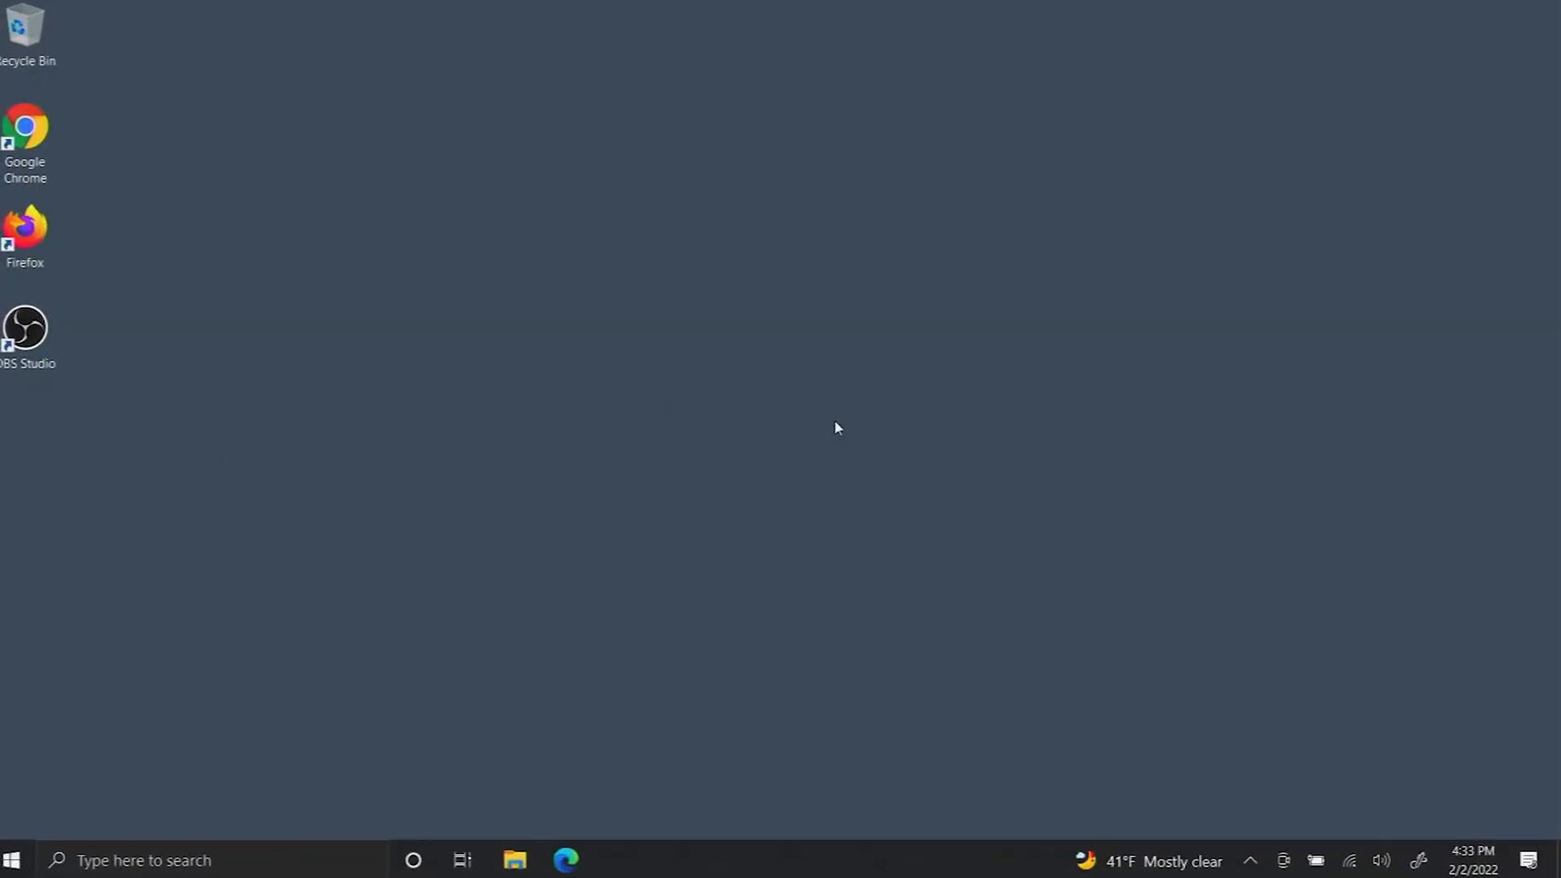
mouse_move(759, 242)
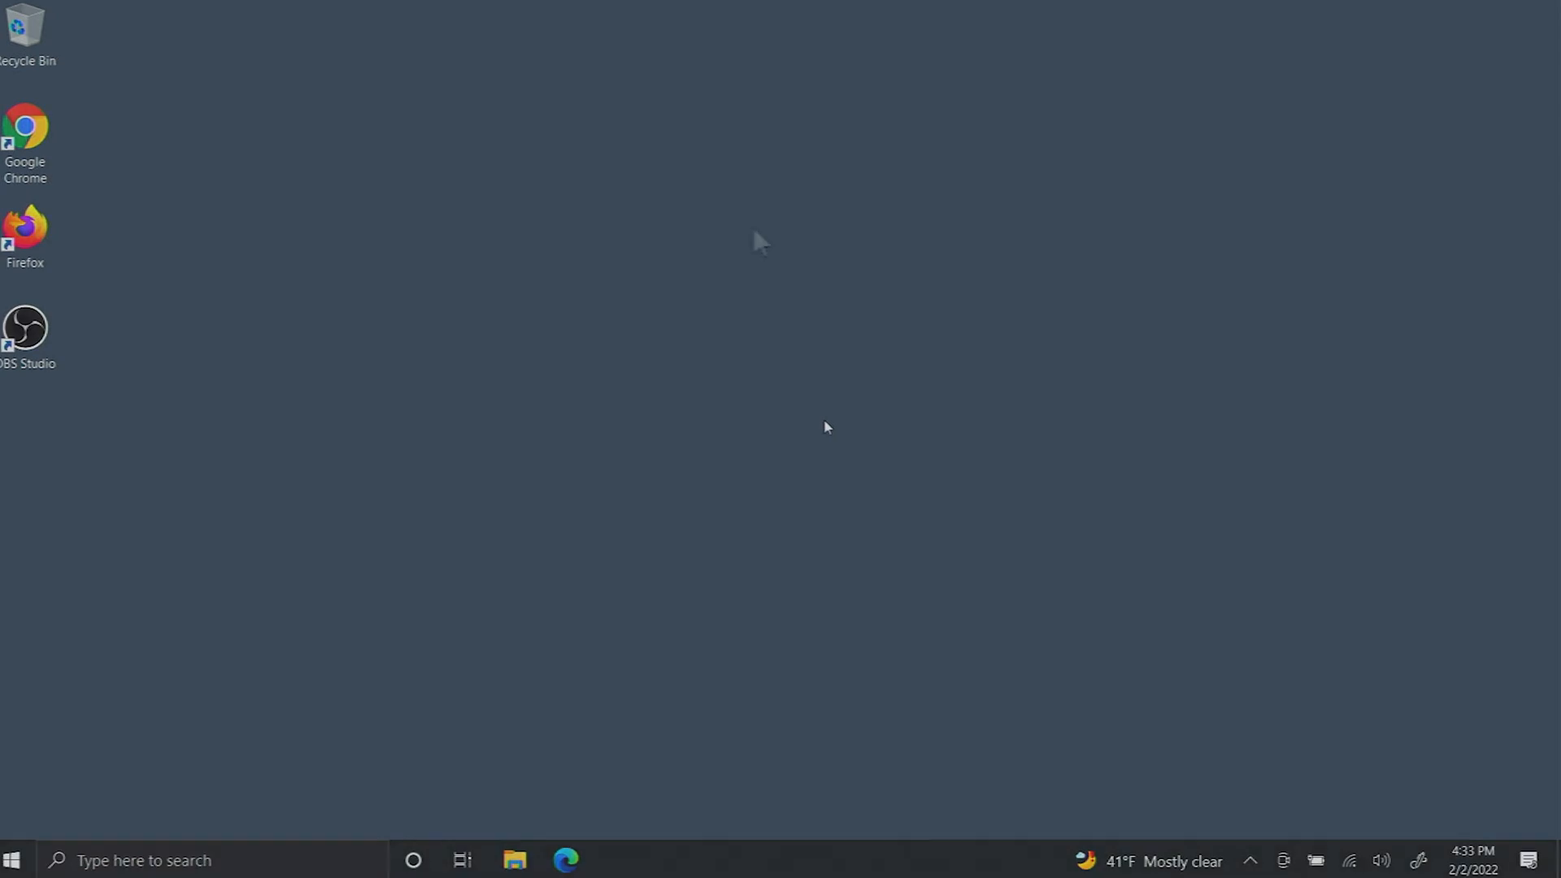
Step: Enable 'Show desktop icons' from the desktop's right-click View menu
right_click(757, 239)
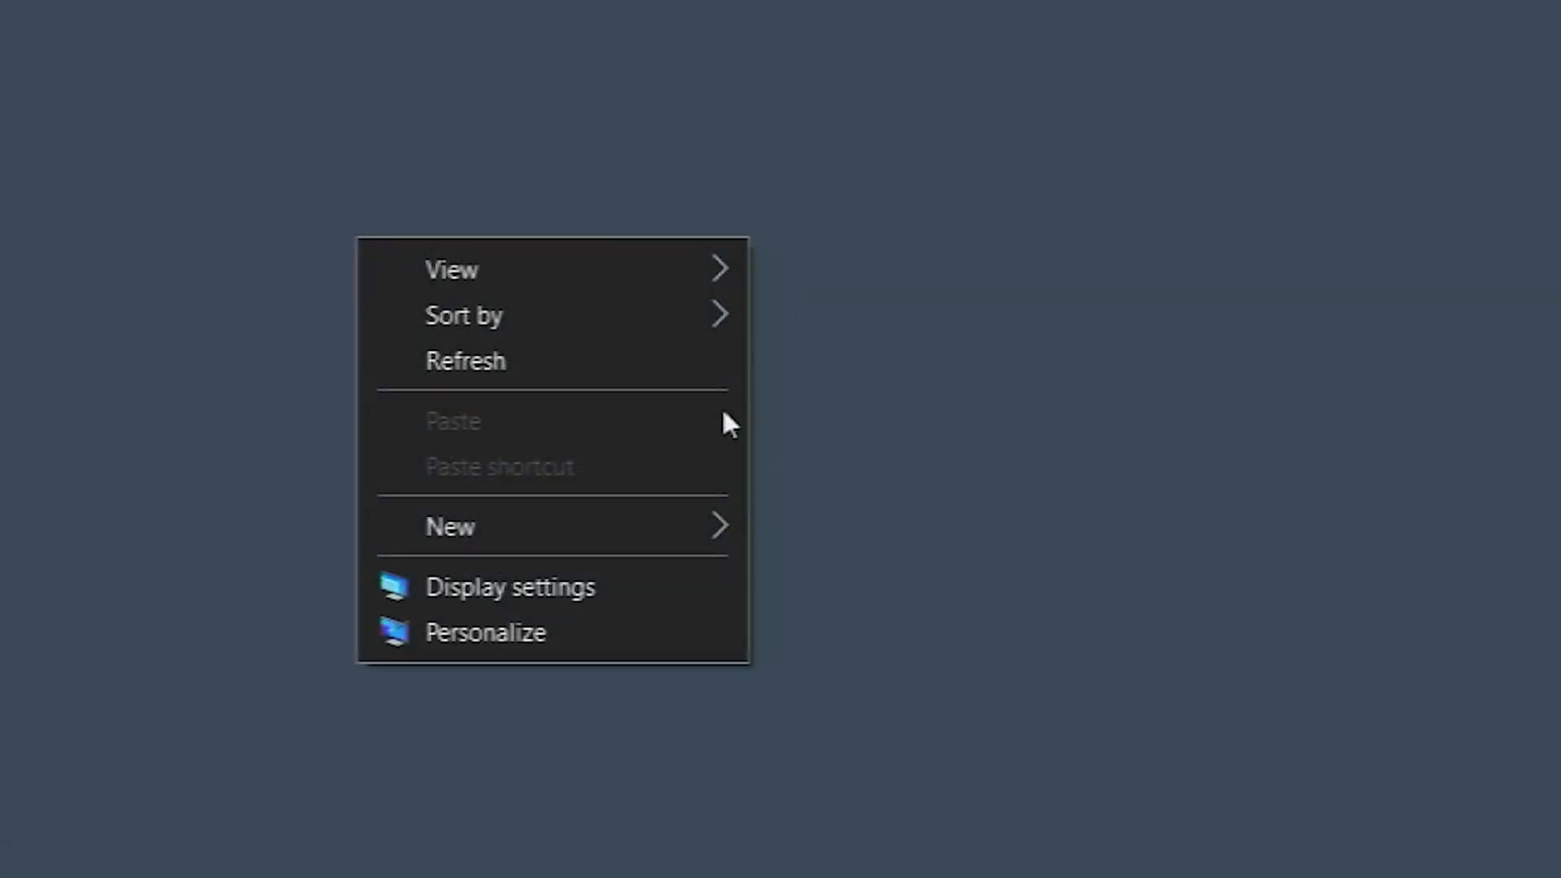
mouse_move(451, 270)
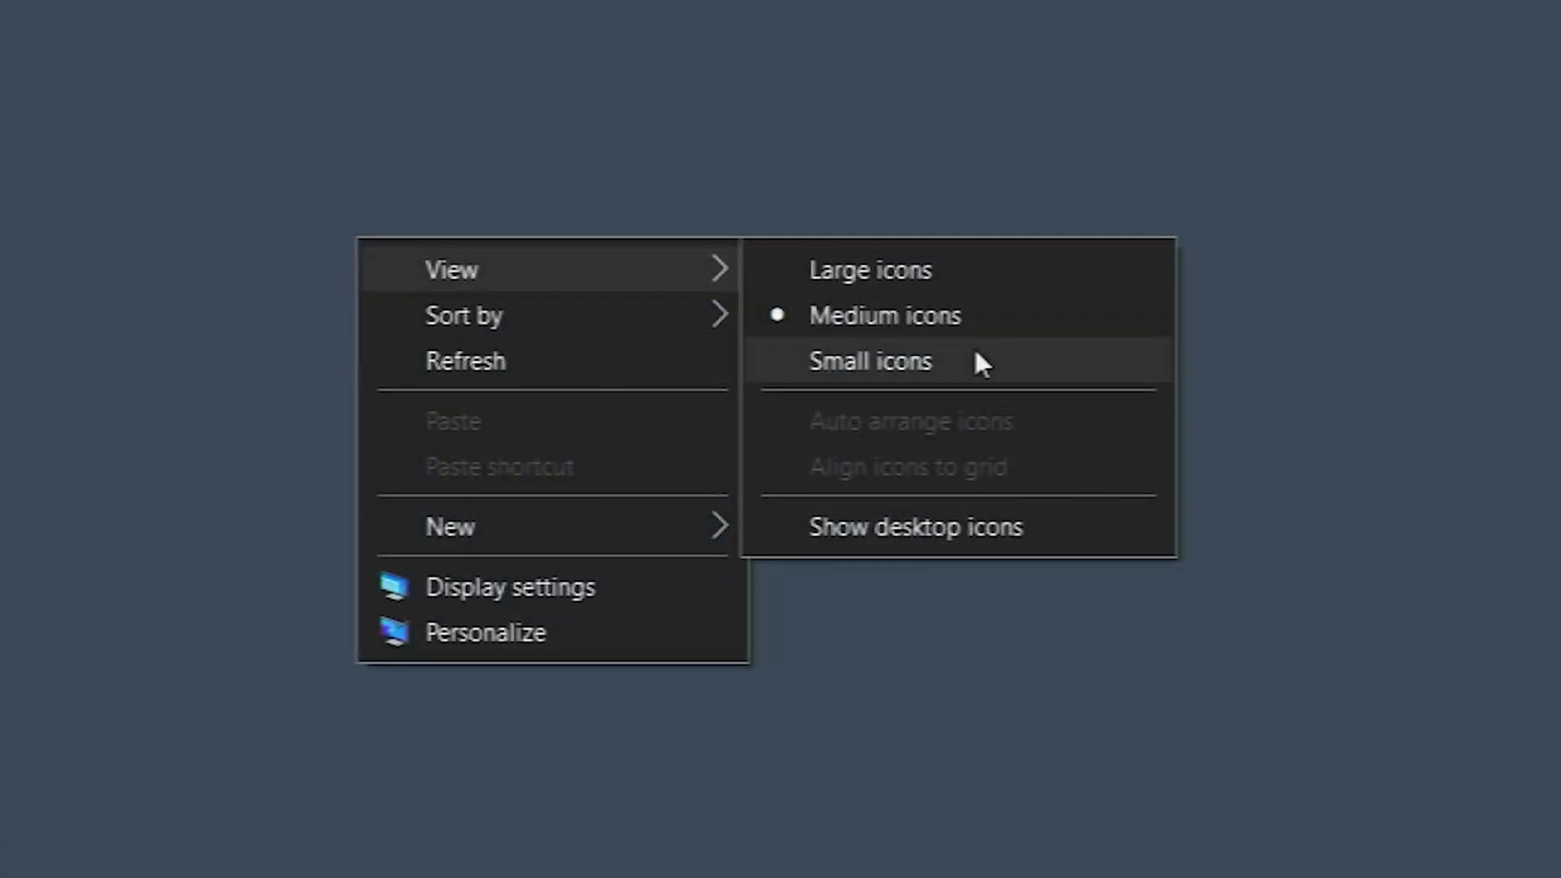
left_click(869, 360)
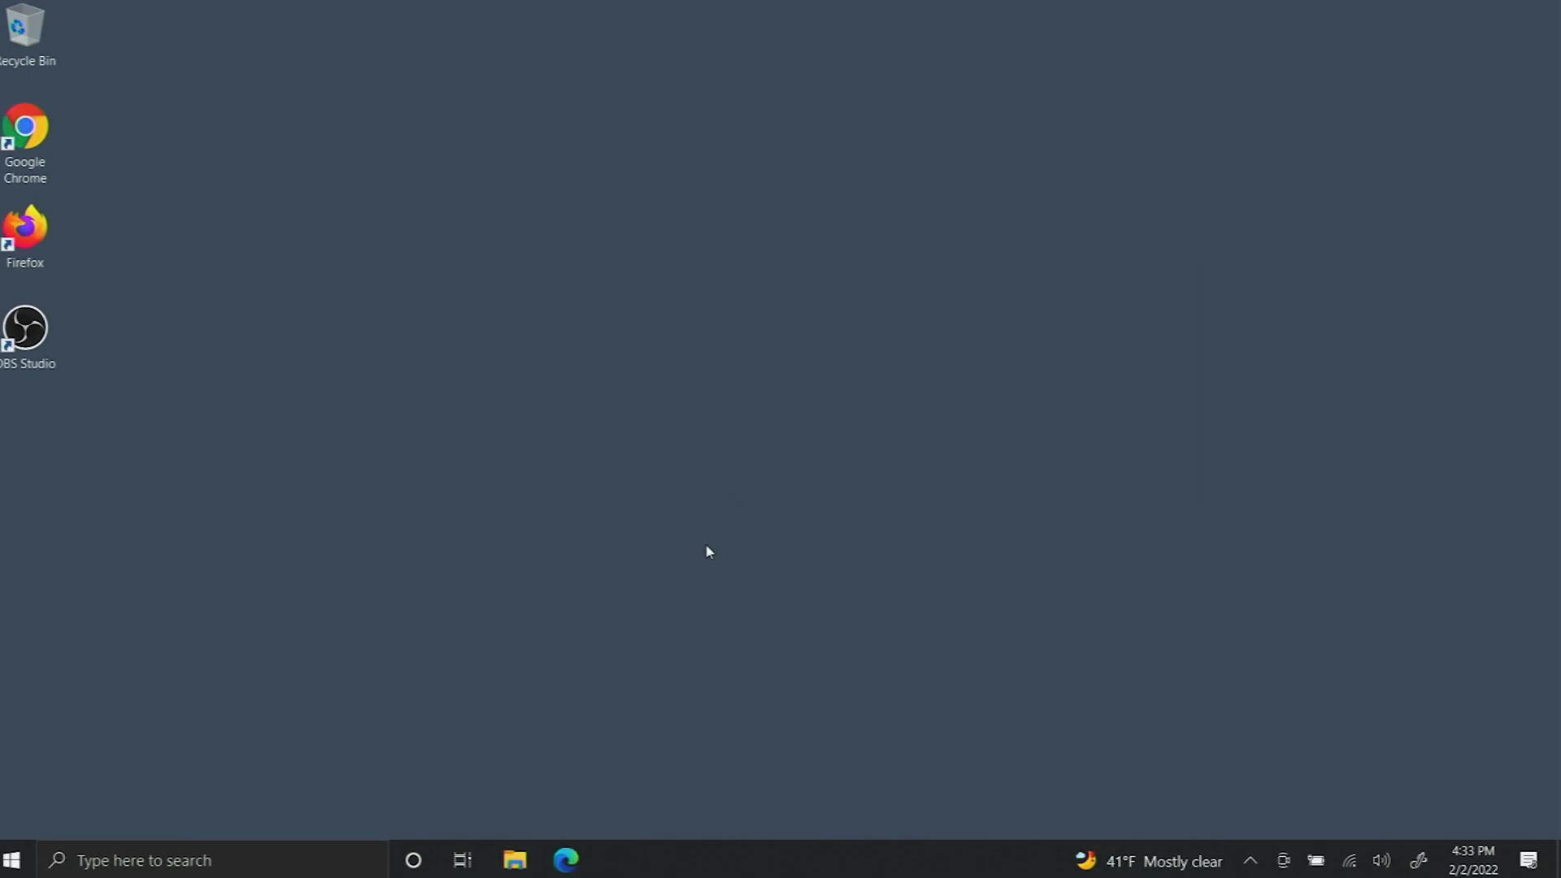